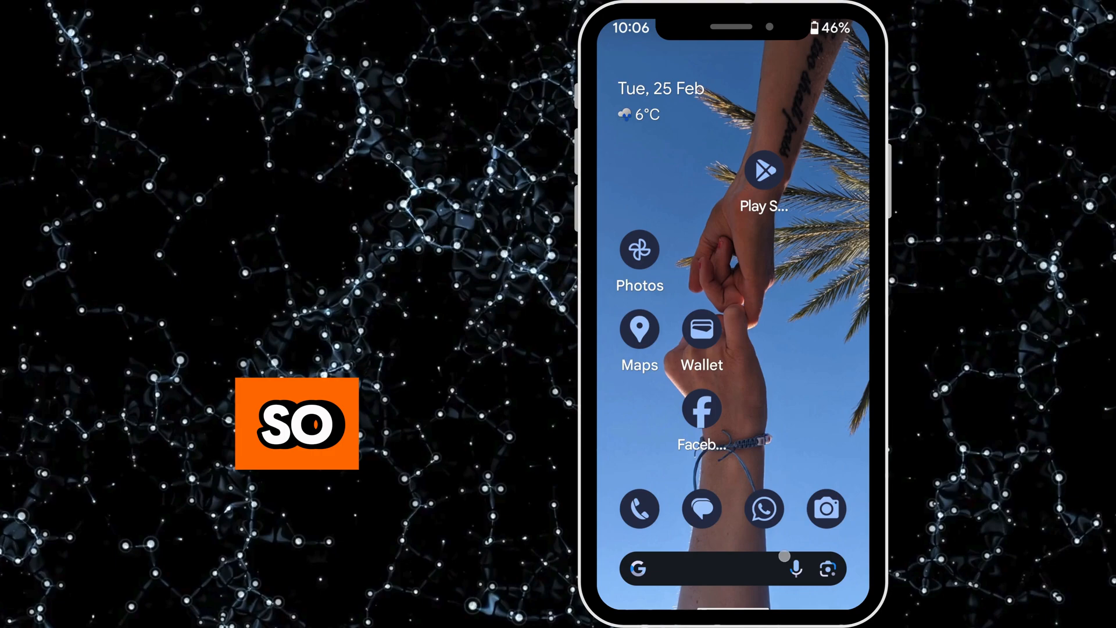
# Open Settings, go into System, and reach the Gestures list.
pyautogui.write('det')
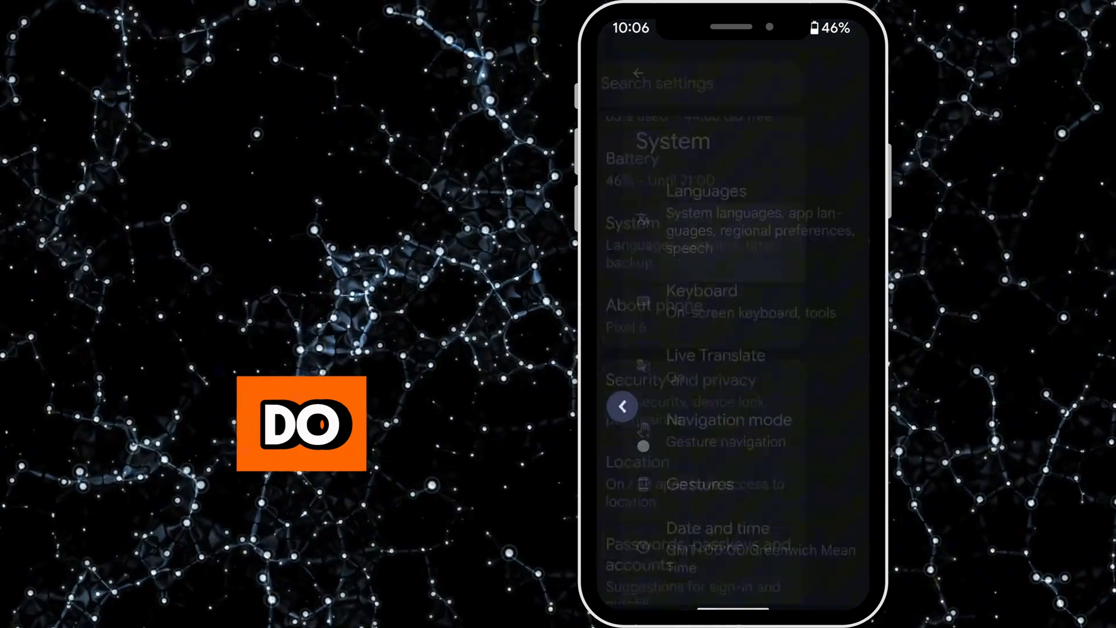
pyautogui.click(623, 406)
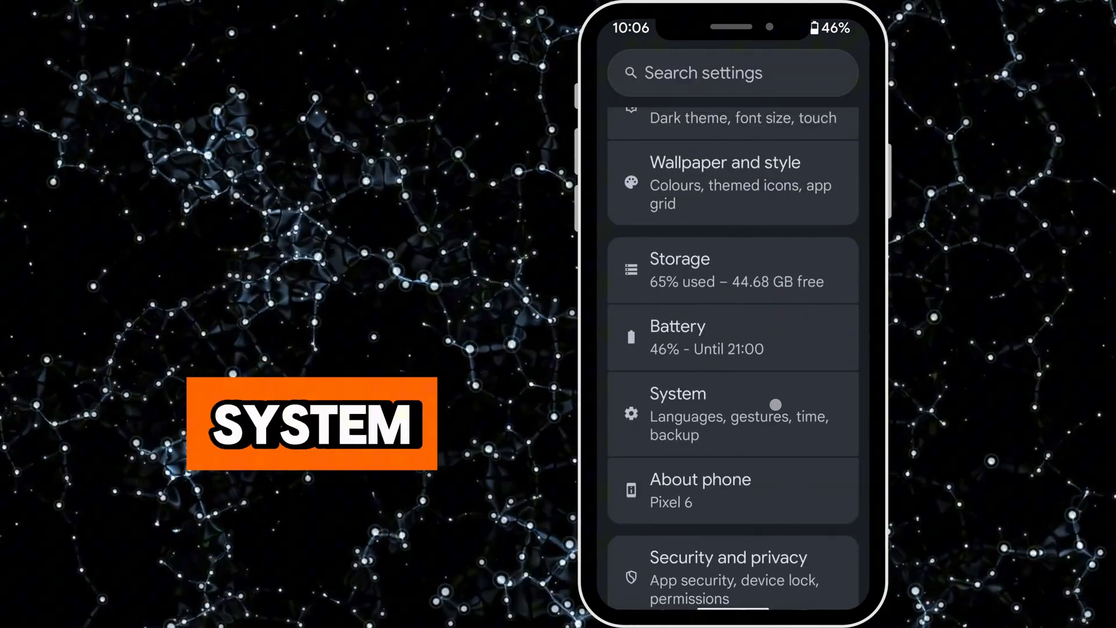
pyautogui.click(734, 413)
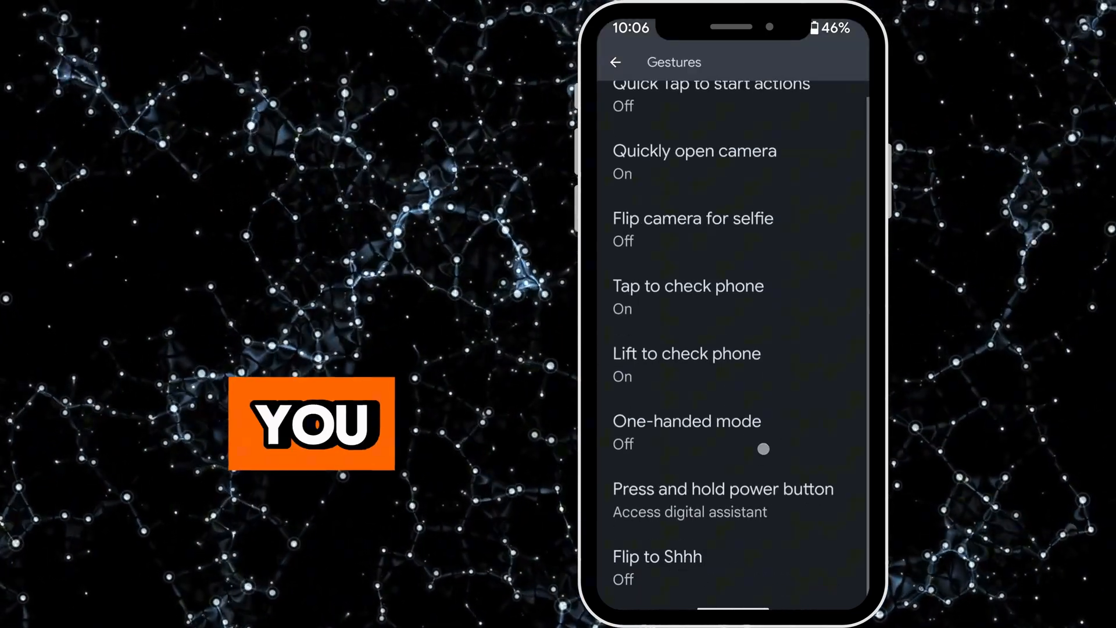
# Switch on 'Use one-handed mode' and scroll down to the pull-screen-into-reach swipe option.
pyautogui.click(685, 421)
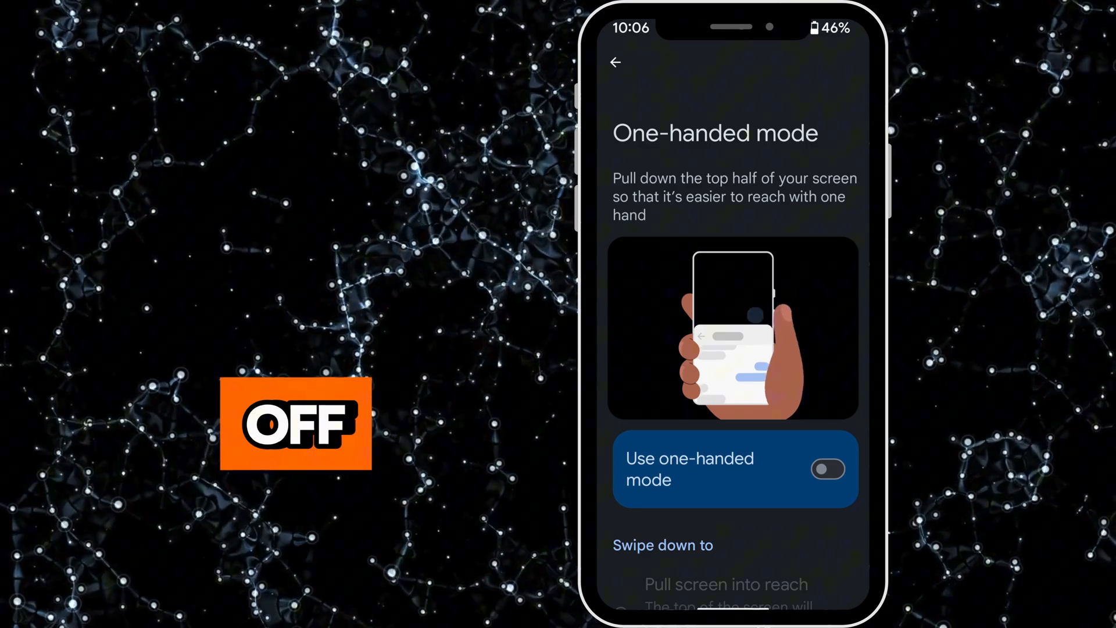
pyautogui.click(828, 469)
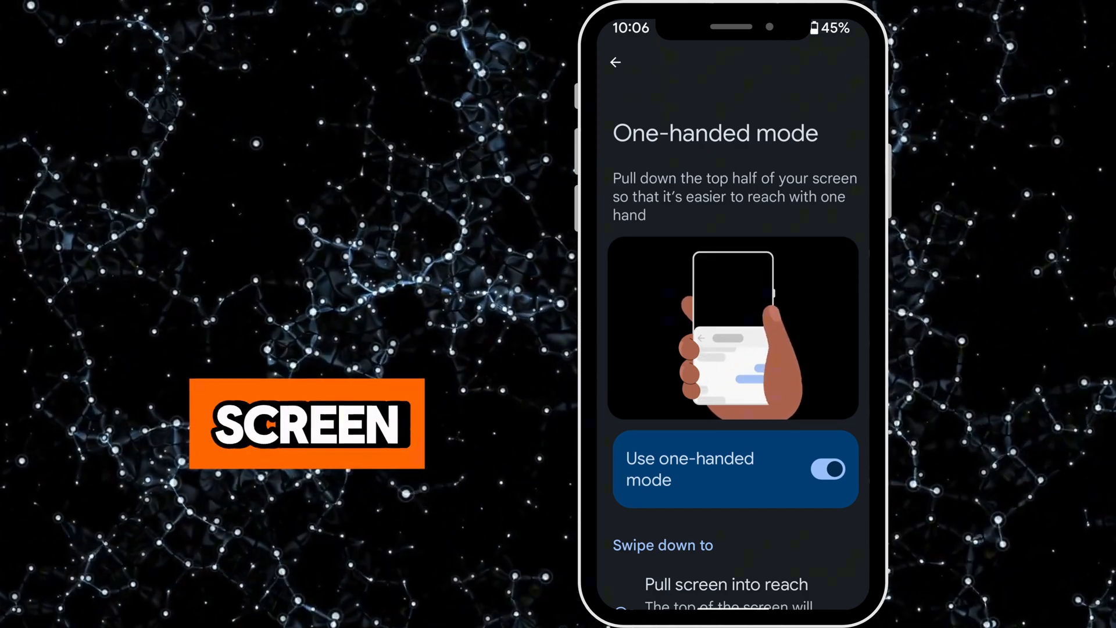
pyautogui.scroll(-3)
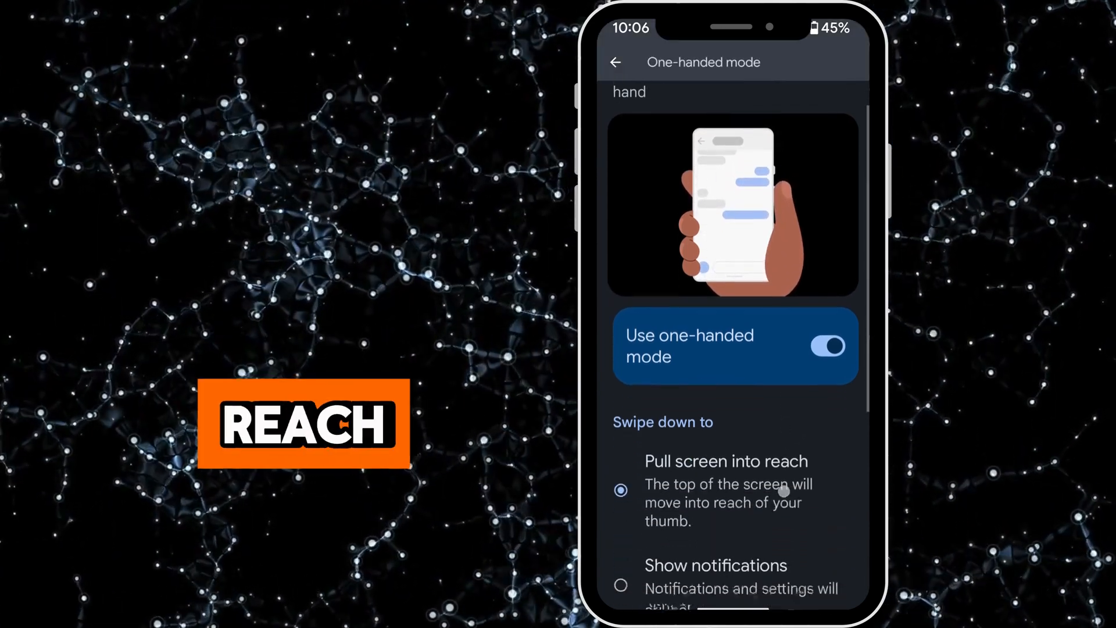
pyautogui.scroll(-3)
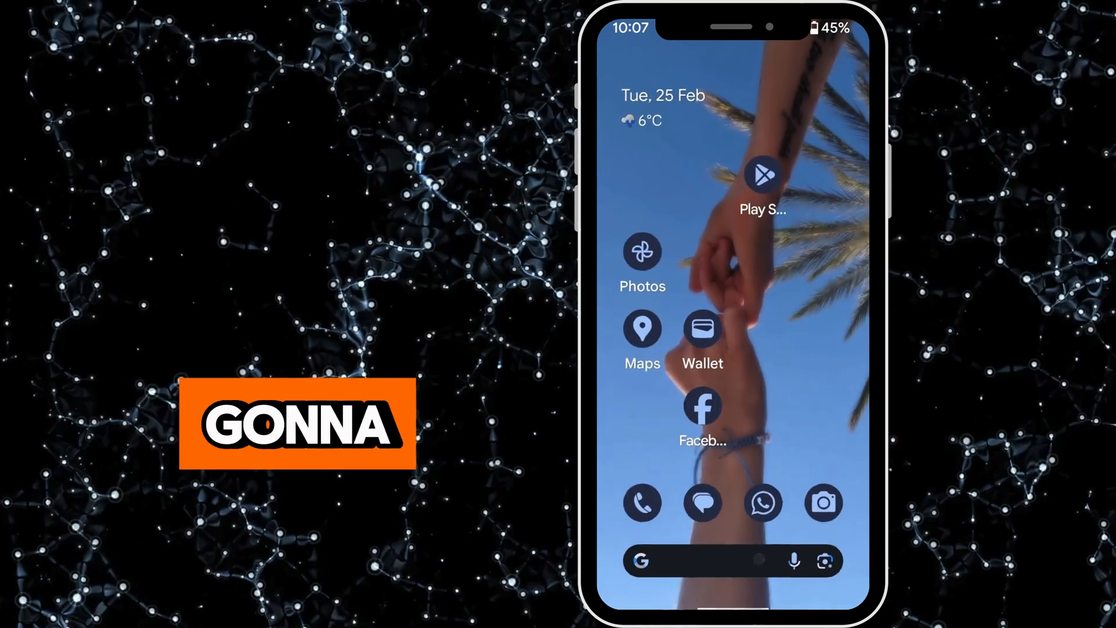
# Open WhatsApp from the home screen before returning to One-handed mode settings.
pyautogui.click(762, 502)
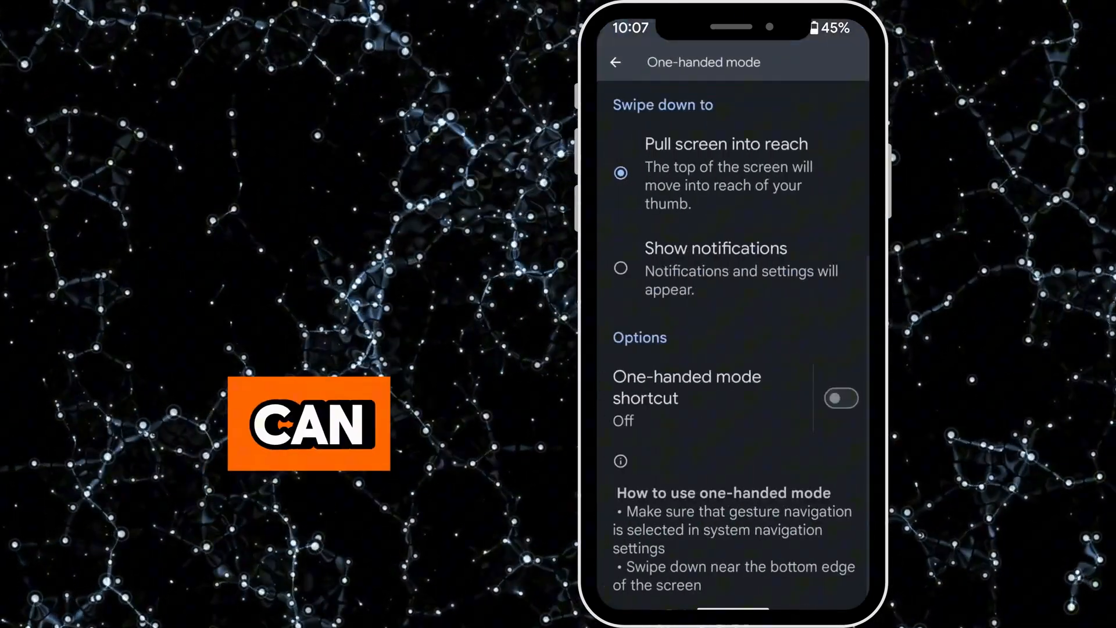
# Turn on the one-handed mode shortcut and confirm the Accessibility button shortcut with OK.
pyautogui.click(841, 397)
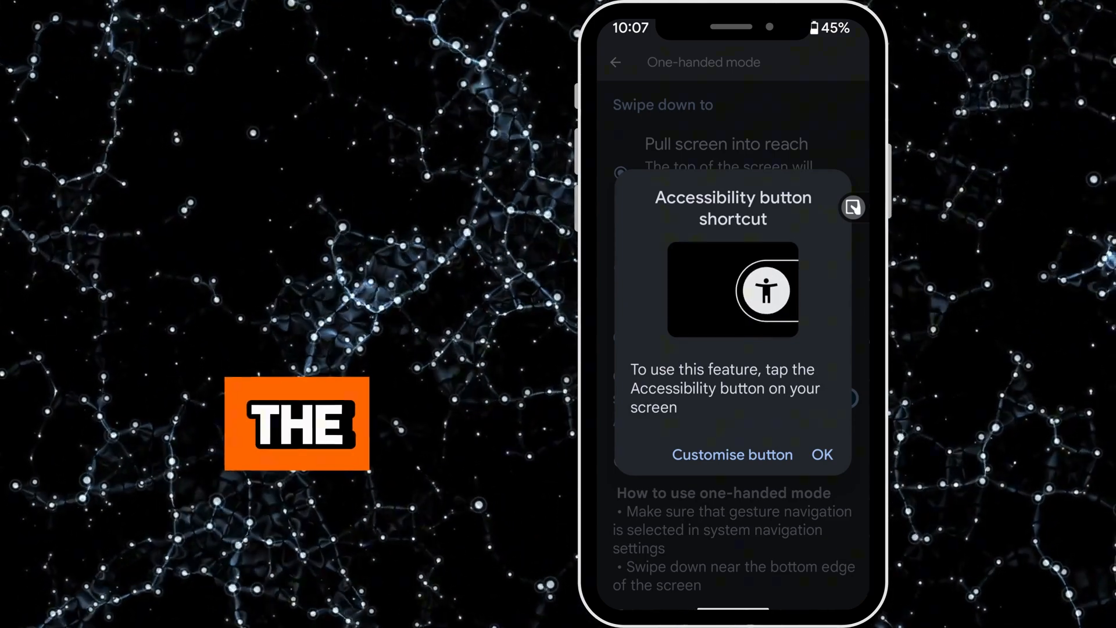
pyautogui.click(822, 454)
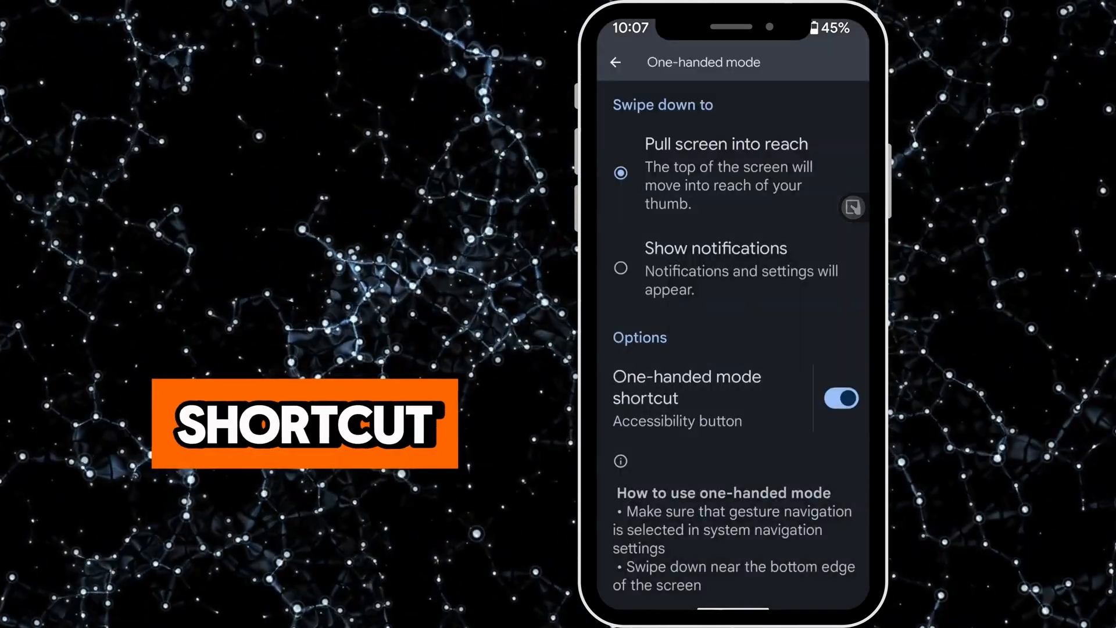